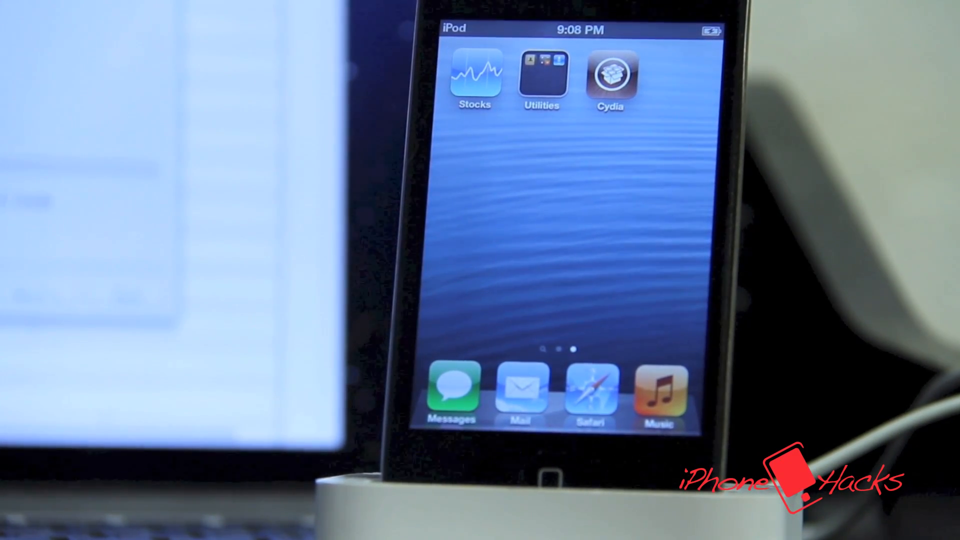
Step: Launch Cydia from the iPod home screen, reaching the Who Are You? prompt with User, Hacker and Developer options
click(611, 80)
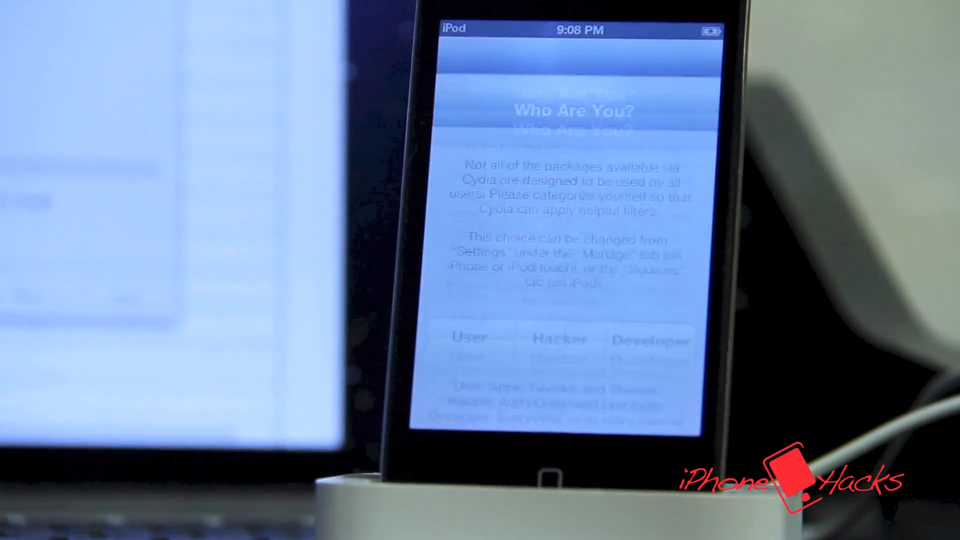